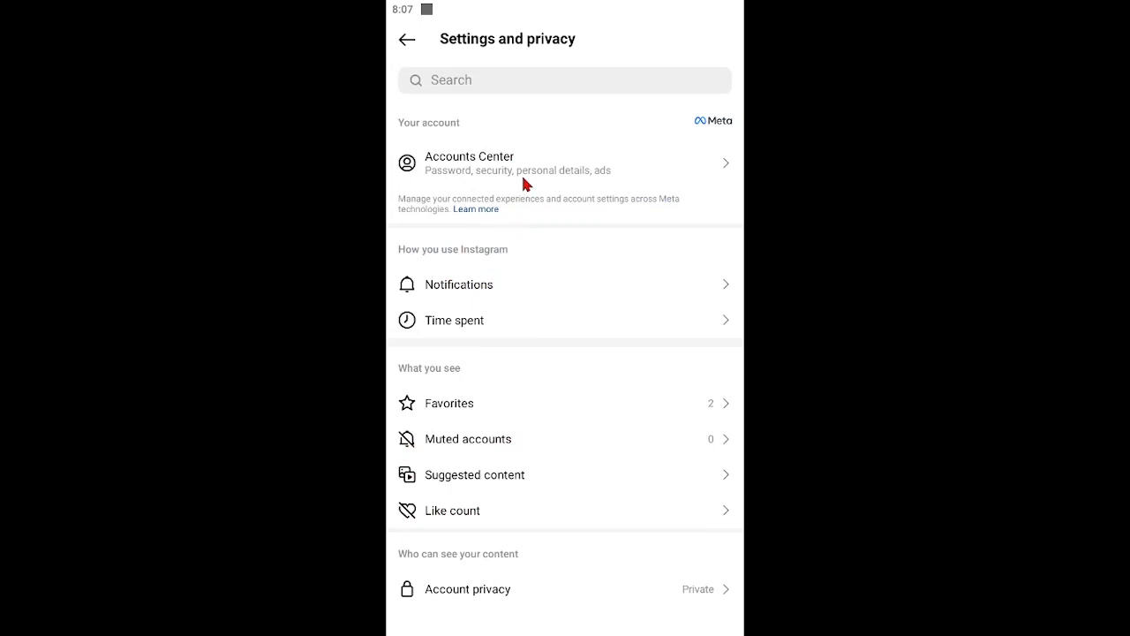
mouse_move(526, 170)
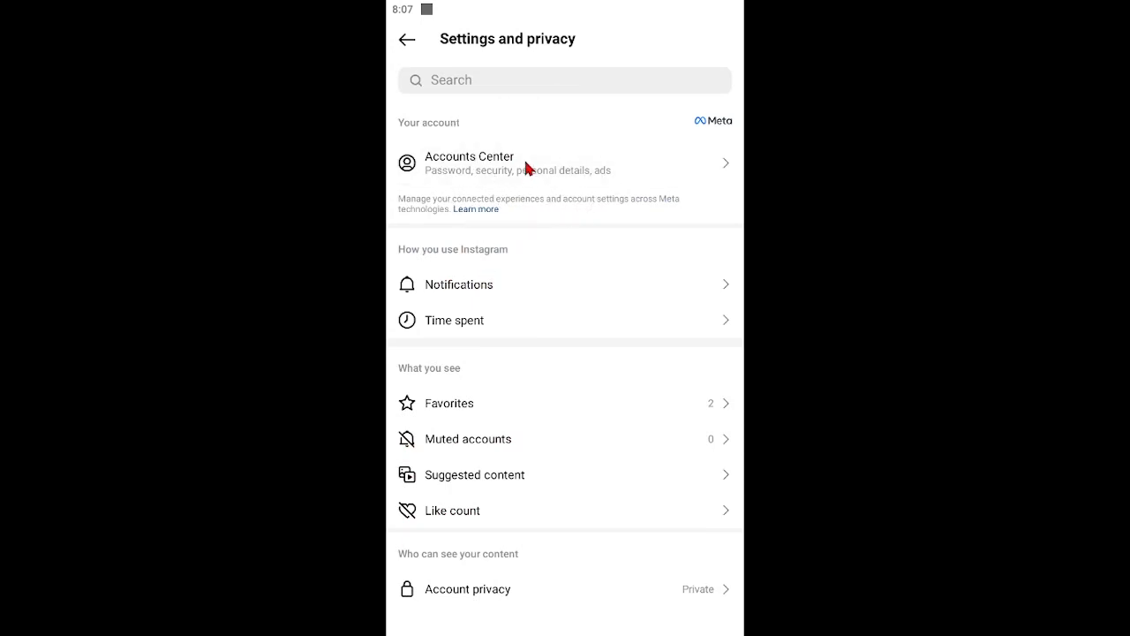
- Navigate from privacy settings into Accounts Center and its Personal details section
left_click(470, 162)
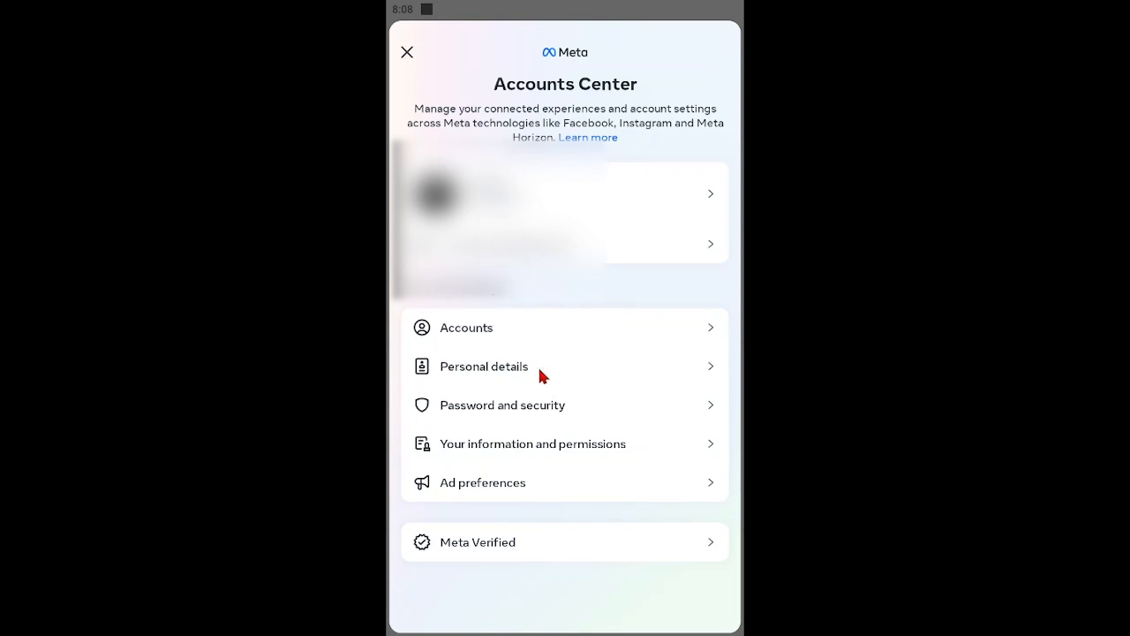
left_click(484, 366)
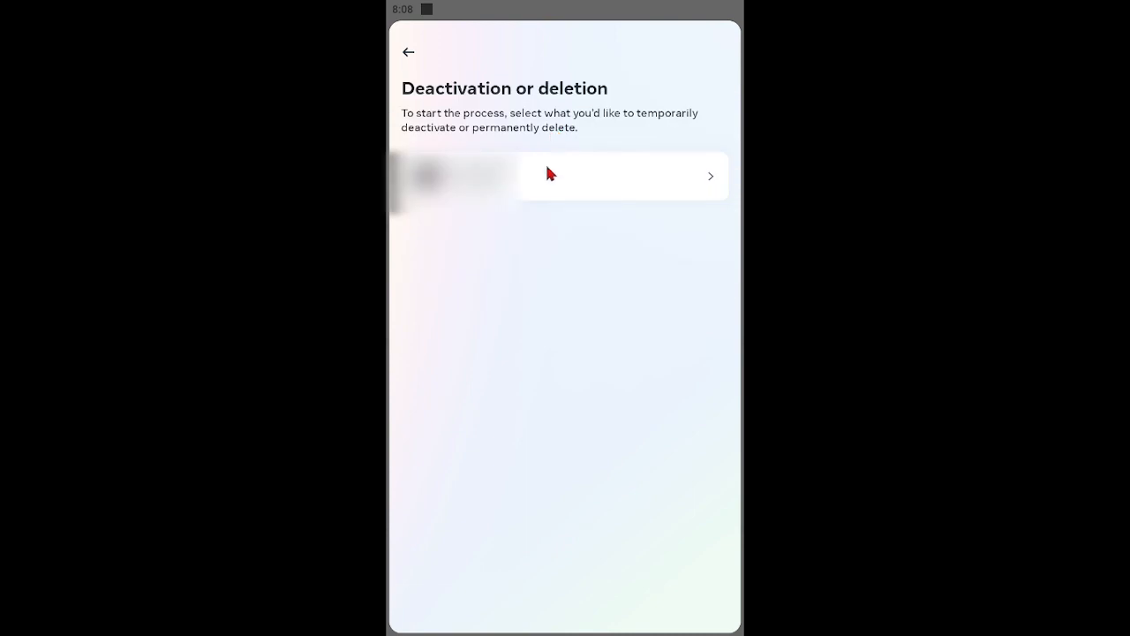
mouse_move(547, 186)
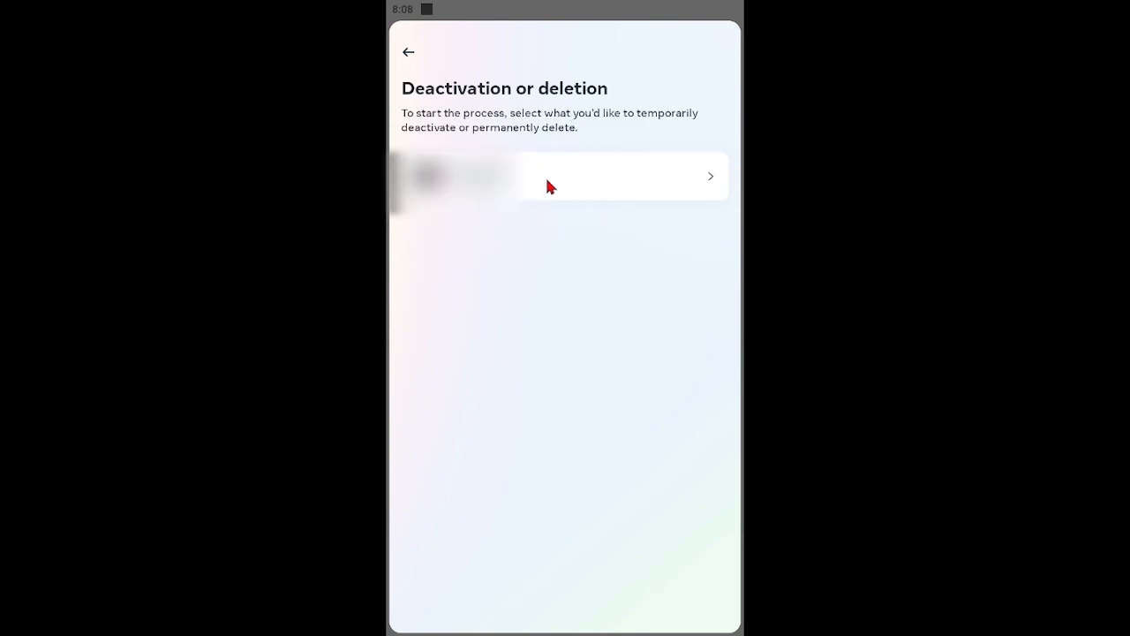
- Select the account to deactivate, leaving temporary deactivation chosen over permanent deletion
left_click(565, 177)
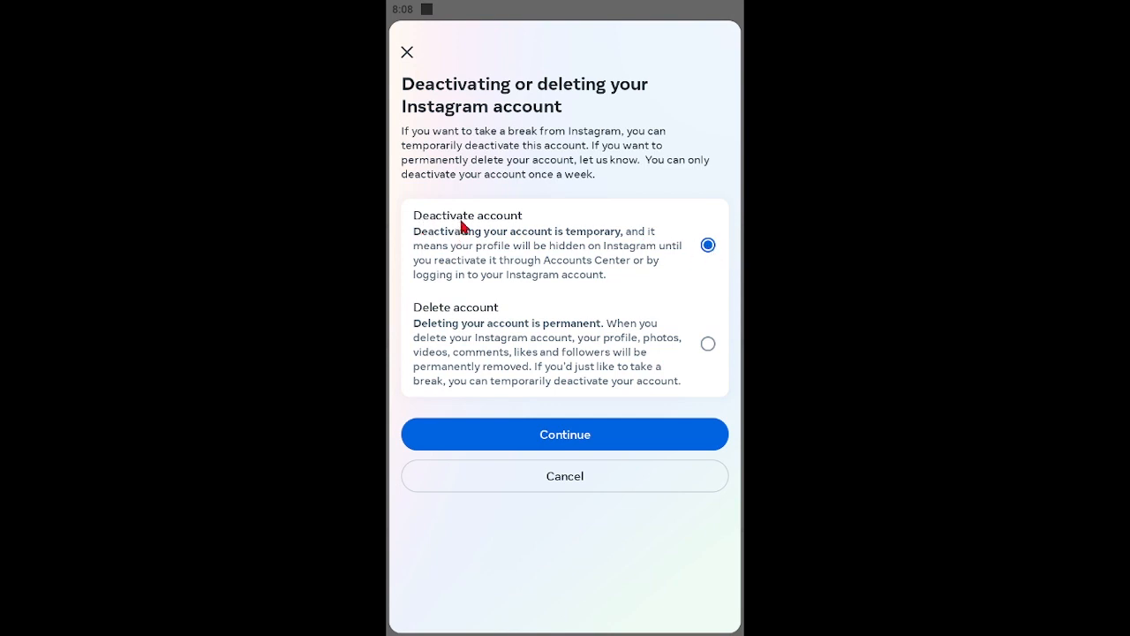
mouse_move(466, 238)
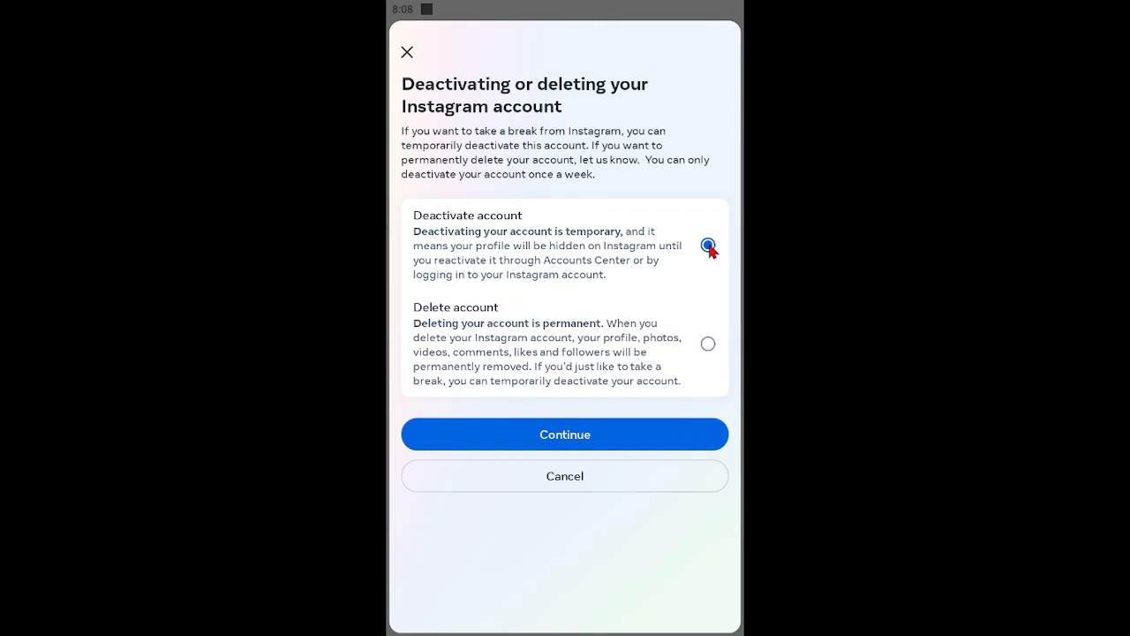
mouse_move(574, 450)
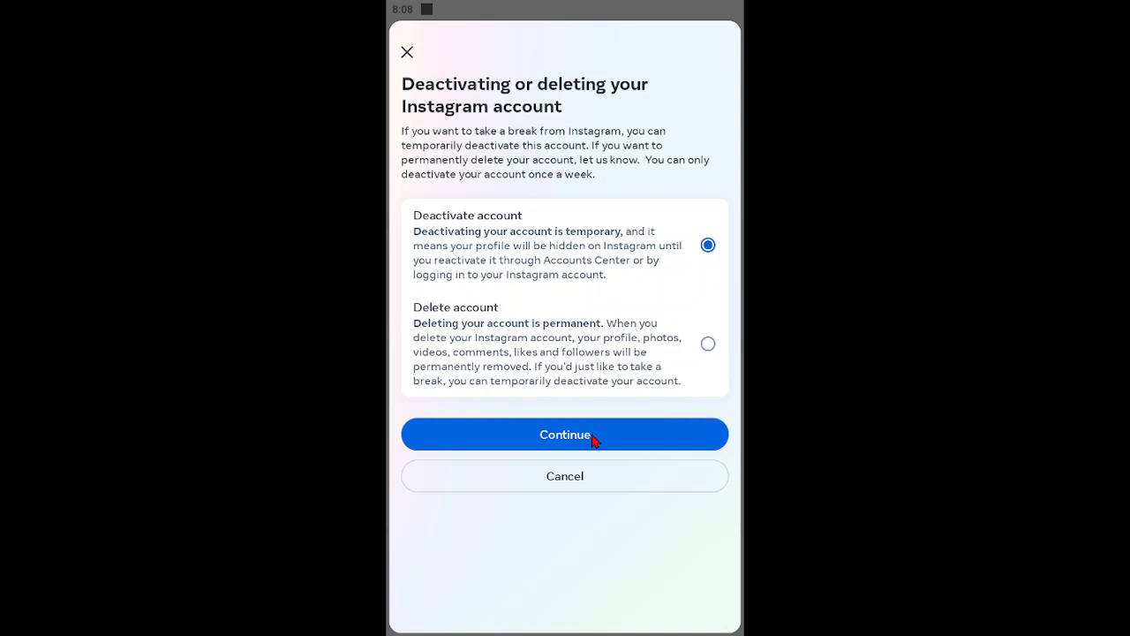
- Continue with temporary deactivation and re-enter the account password to confirm
left_click(565, 435)
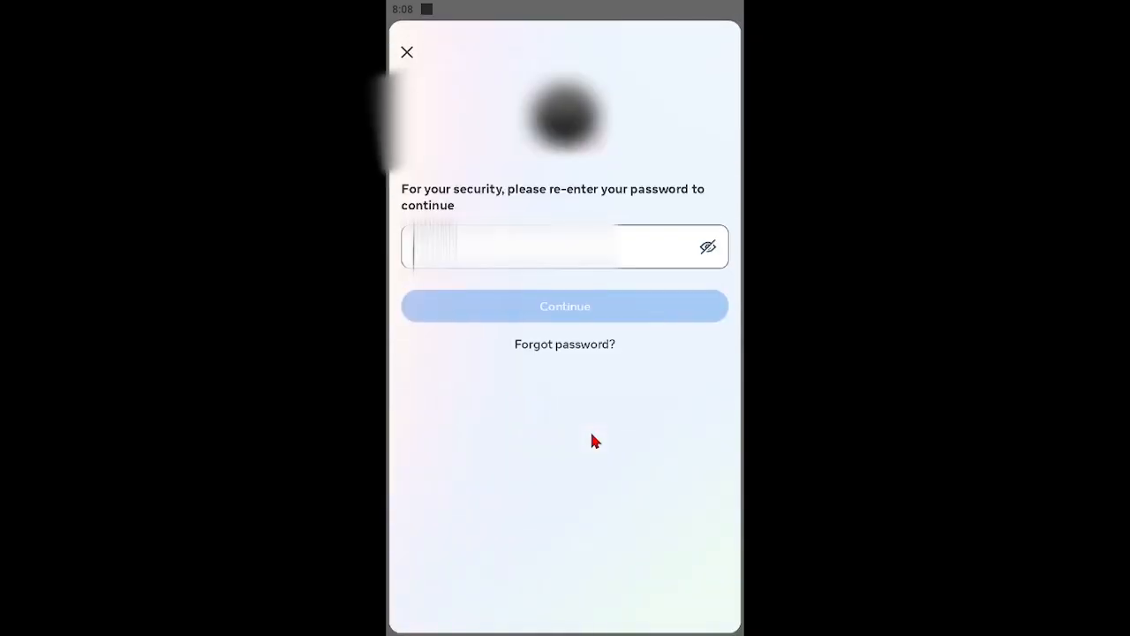
left_click(547, 247)
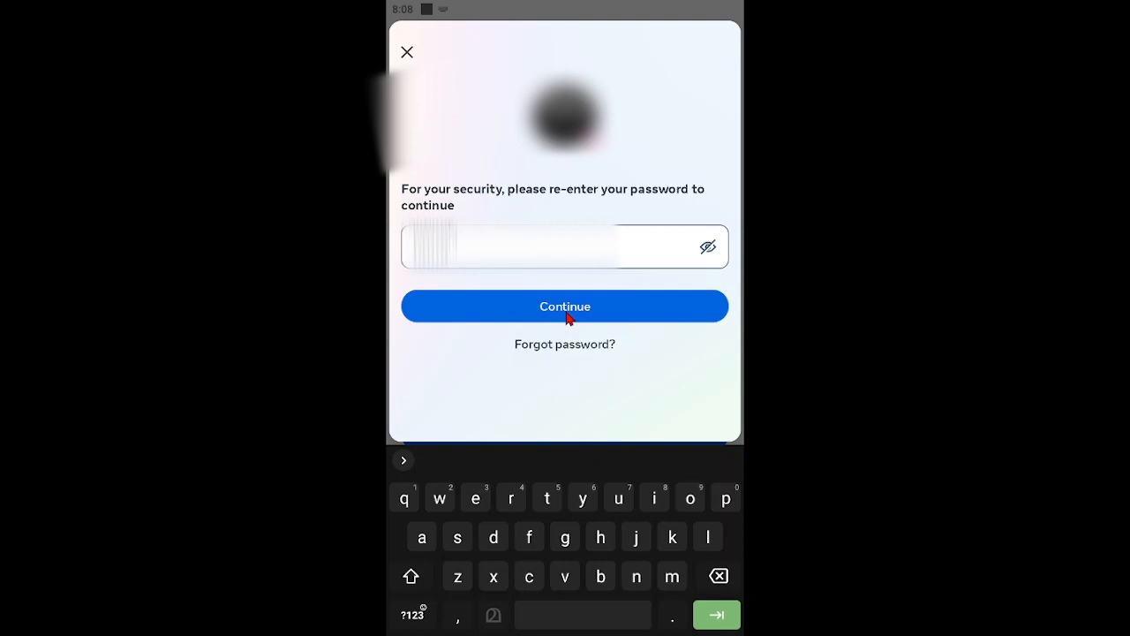
left_click(565, 306)
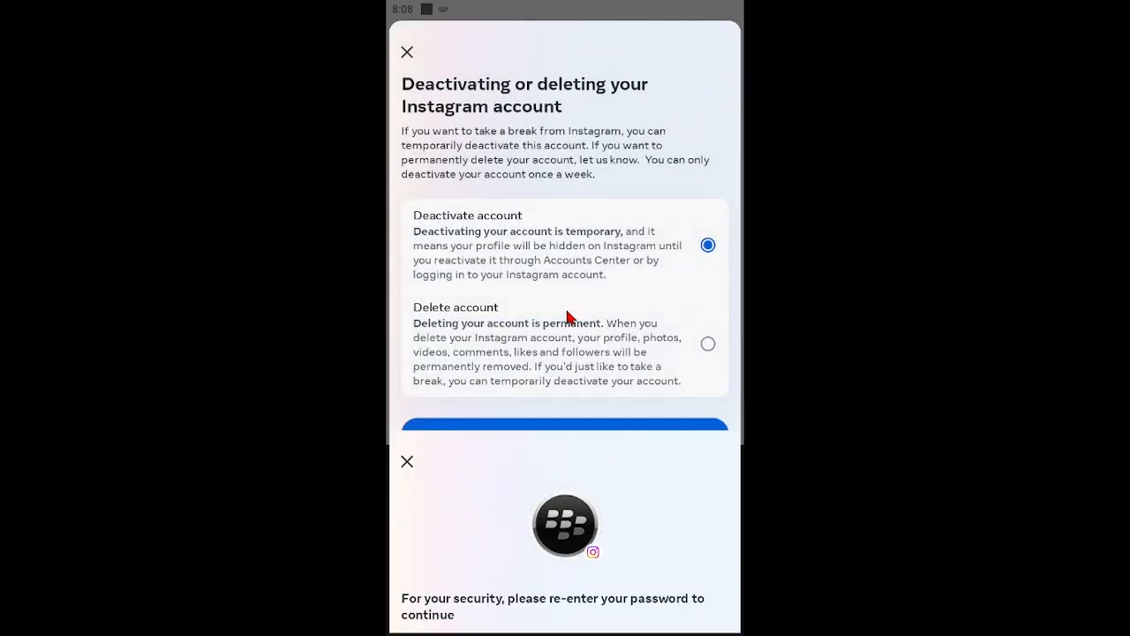
- Choose 'Just need a break.' as the deactivation reason and reach the final confirmation
left_click(565, 429)
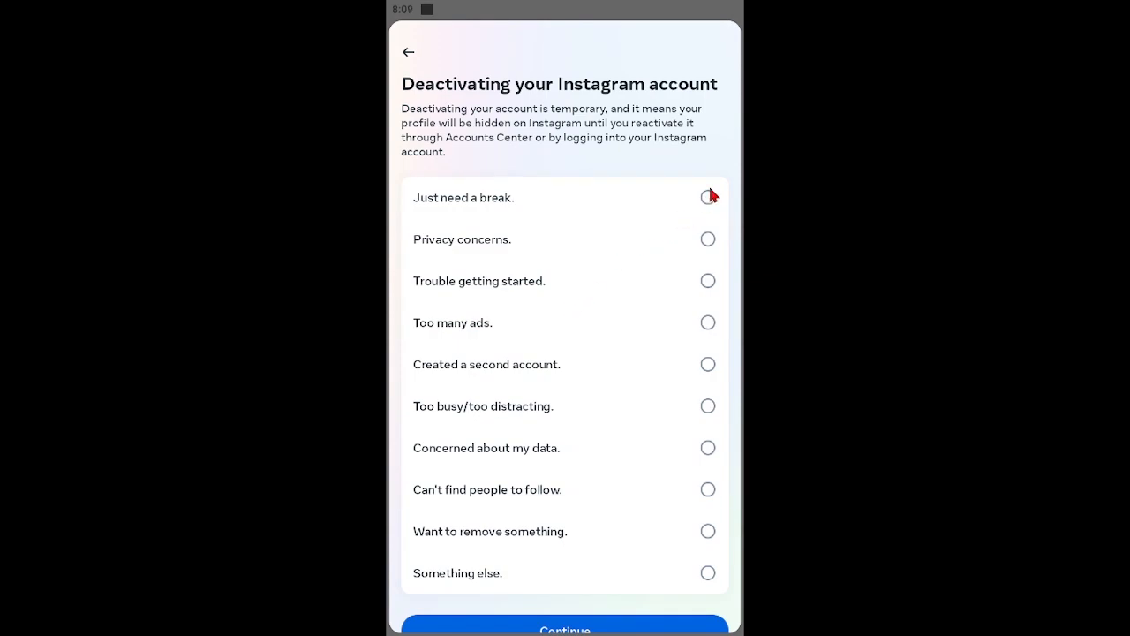
left_click(706, 198)
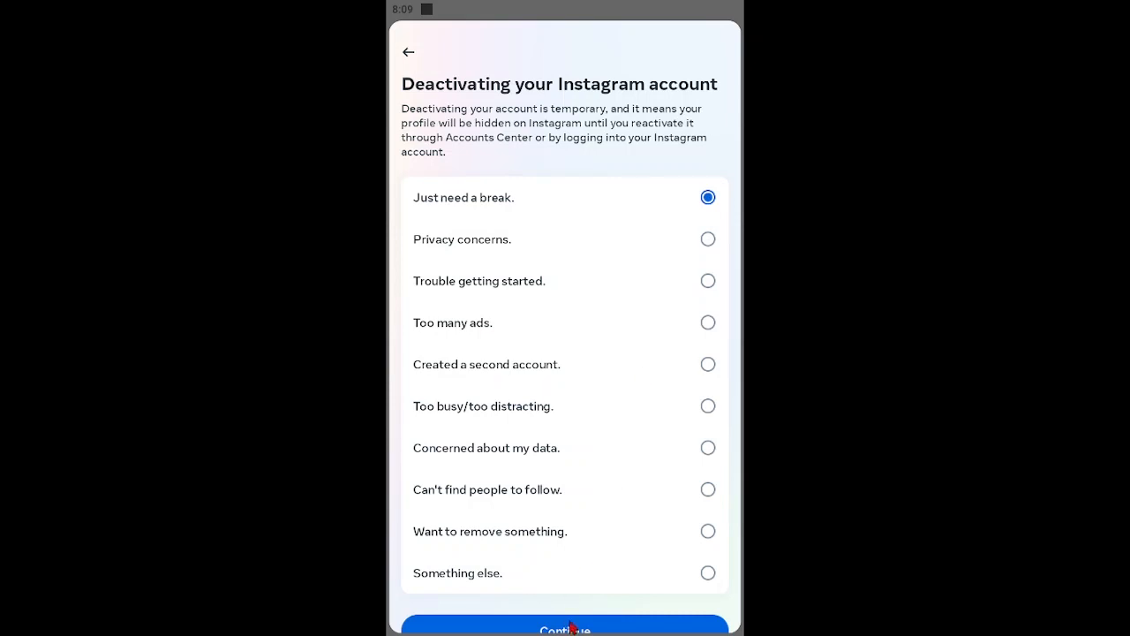
left_click(565, 627)
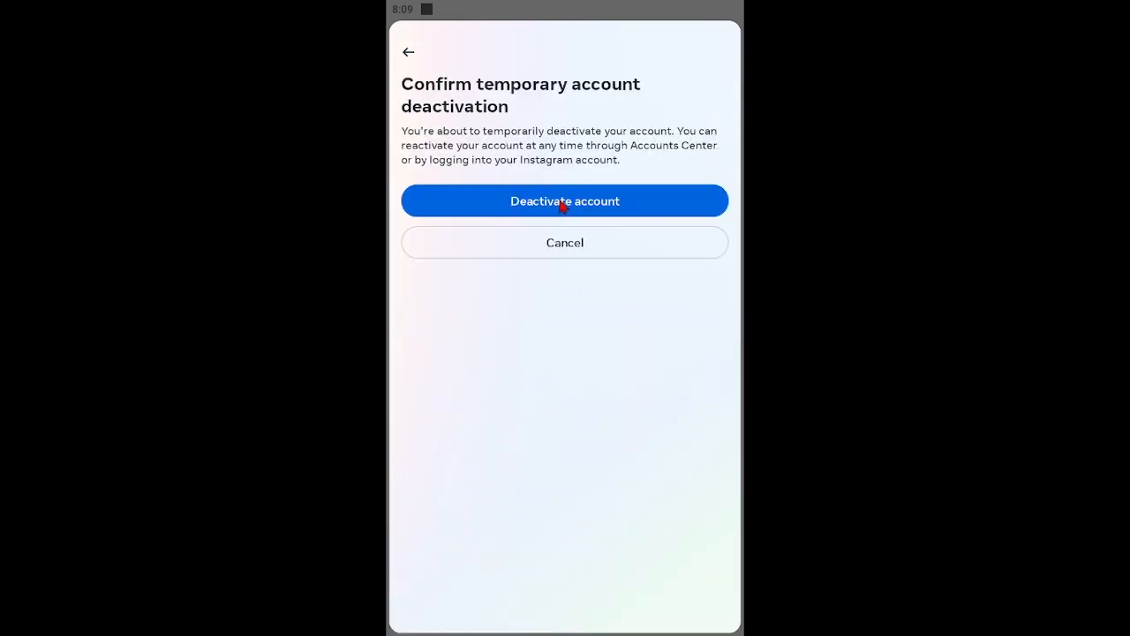
- Confirm temporary deactivation so Instagram signs out to the login screen
left_click(565, 201)
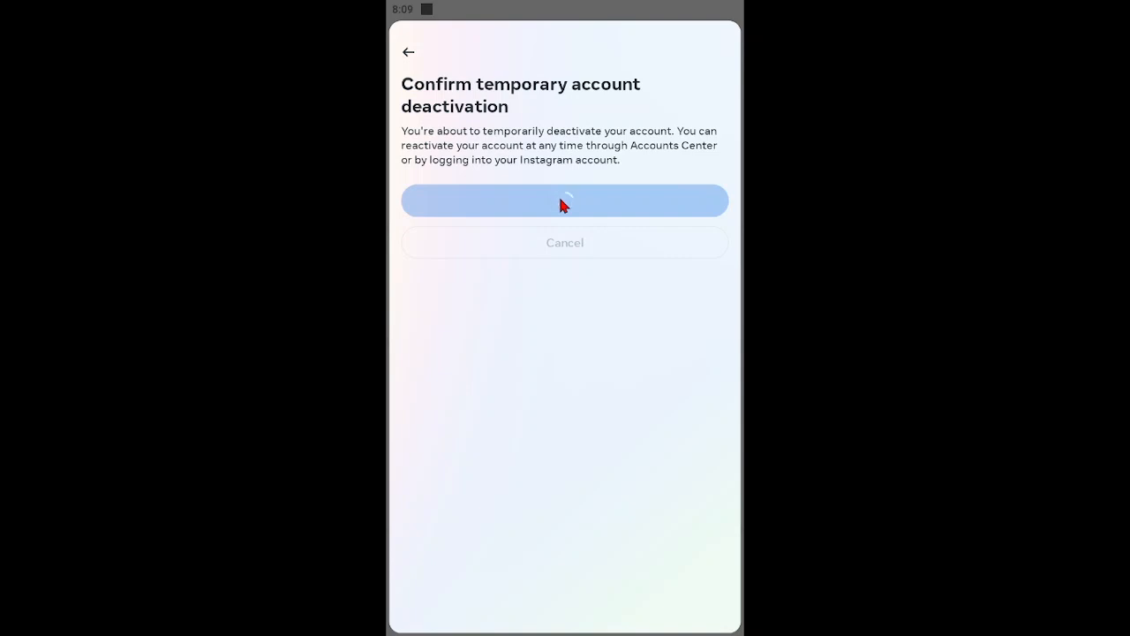
left_click(565, 201)
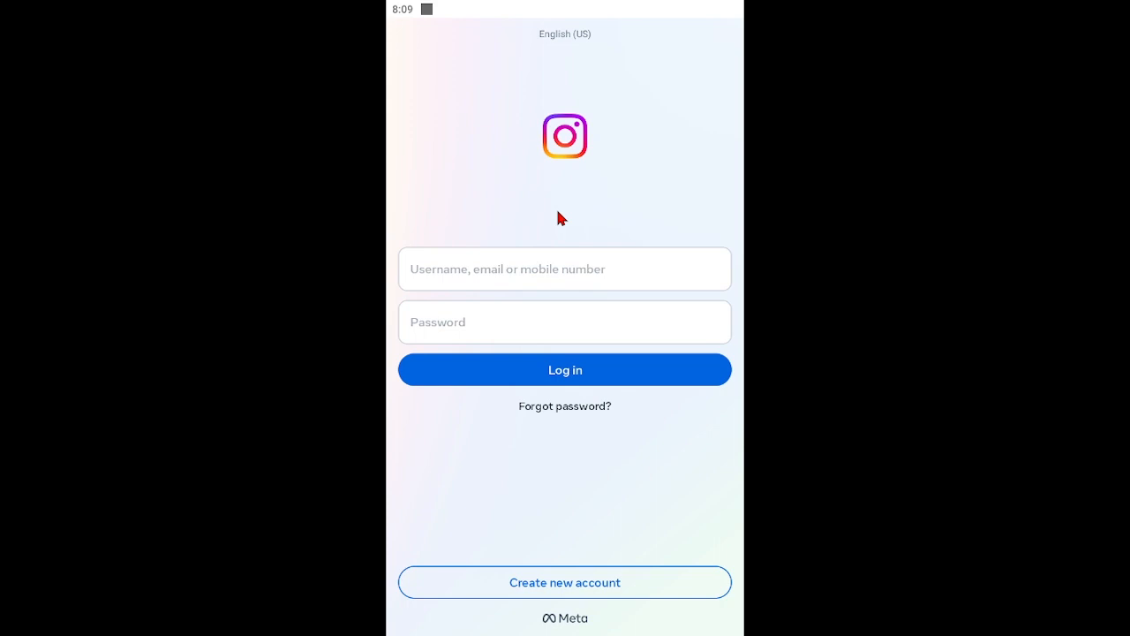
left_click(565, 269)
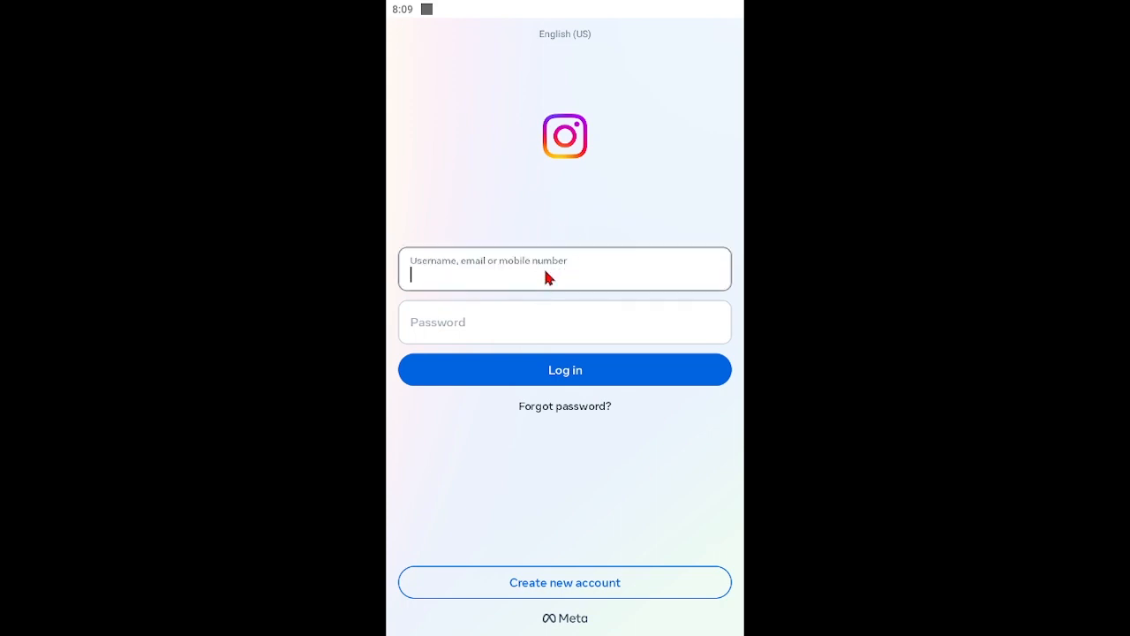
left_click(565, 268)
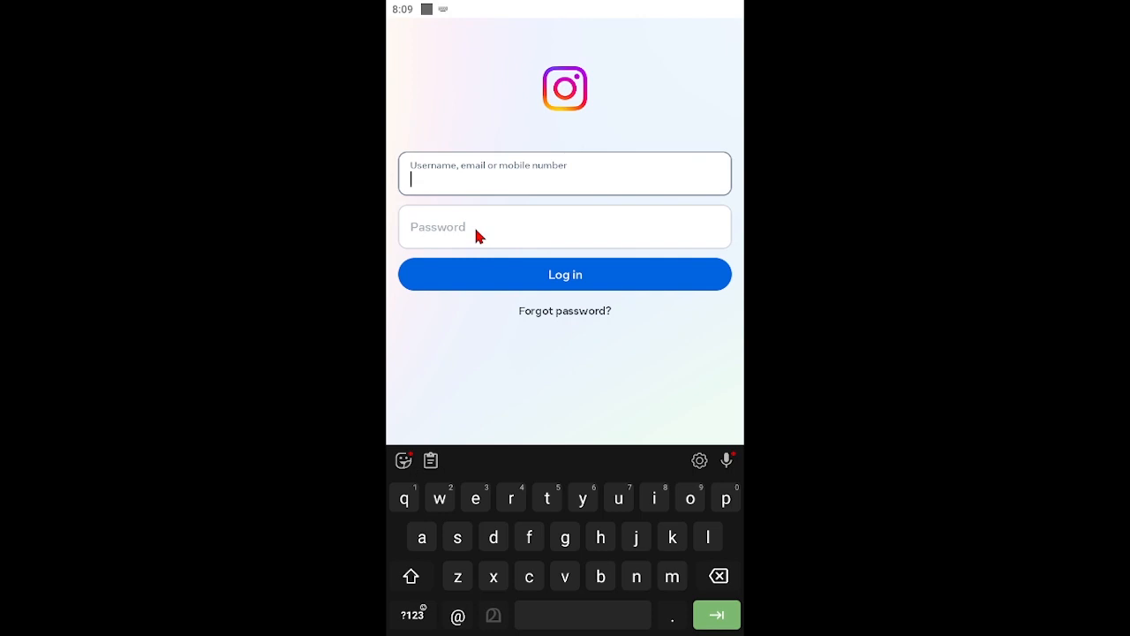